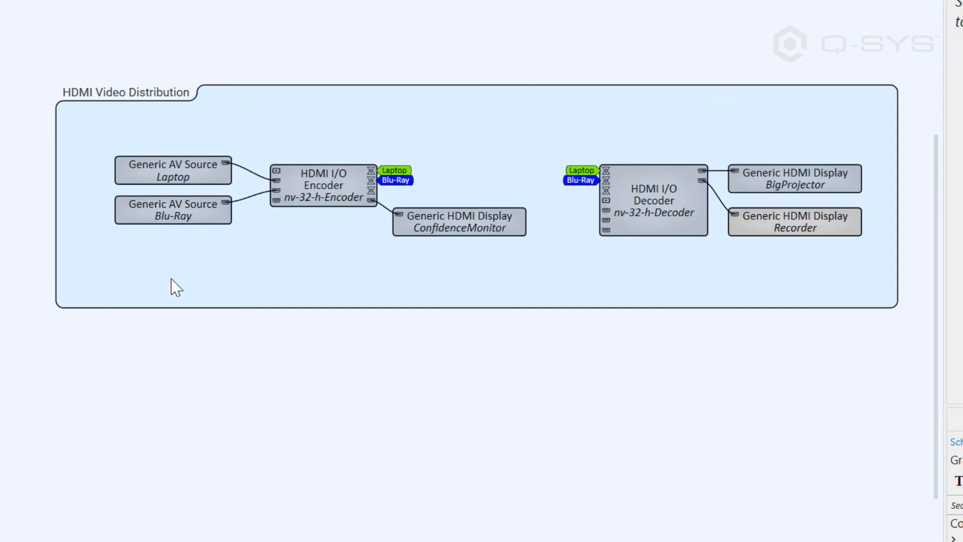
pyautogui.moveTo(501, 116)
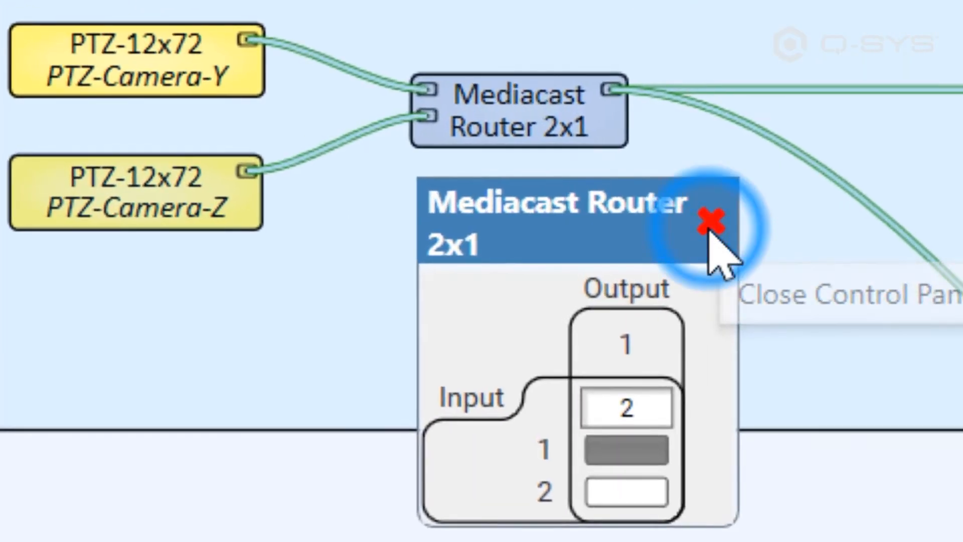
# - Close the Mediacast Router 2x1 control panel after routing Input 2 to Output 1
pyautogui.click(708, 221)
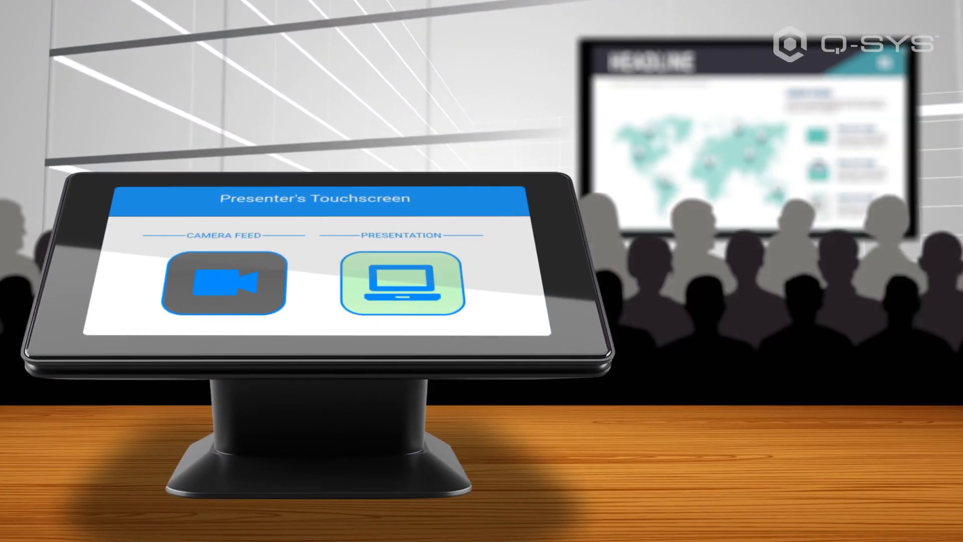
# - Select Camera Feed on the Presenter's Touchscreen so the room display shows the live presenter
pyautogui.click(221, 287)
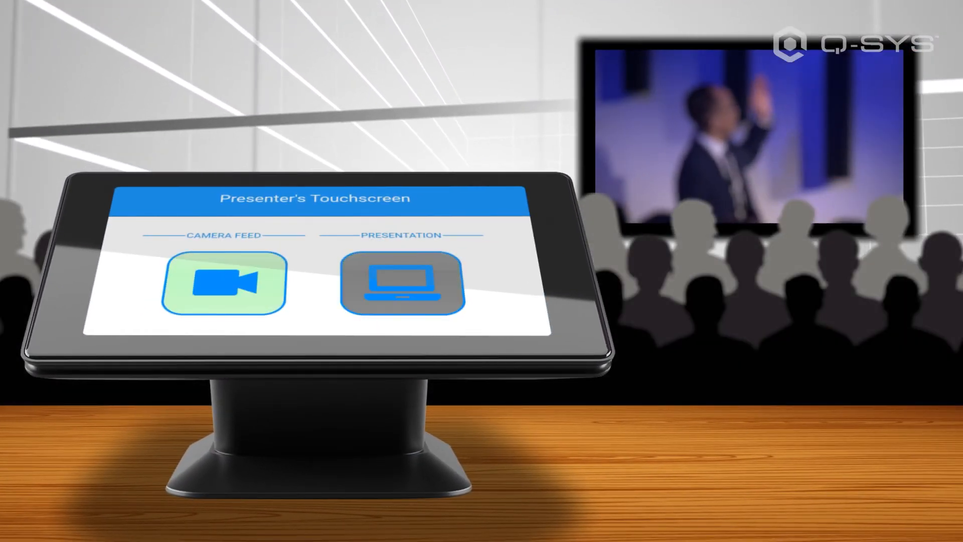